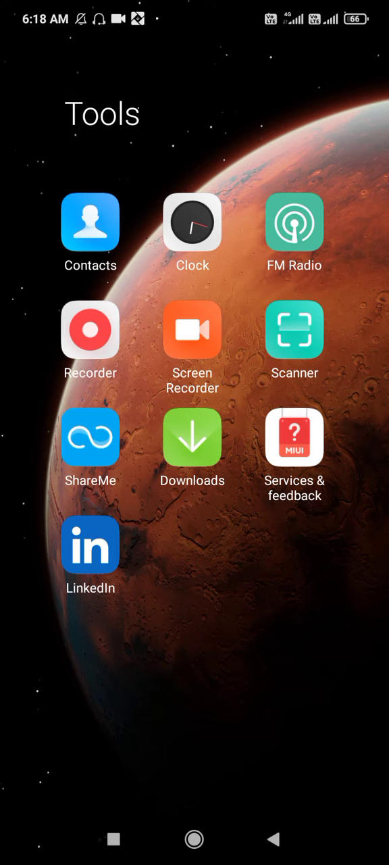
Step: Launch the Microsoft Office app from the Tools folder to its Home screen
key("back")
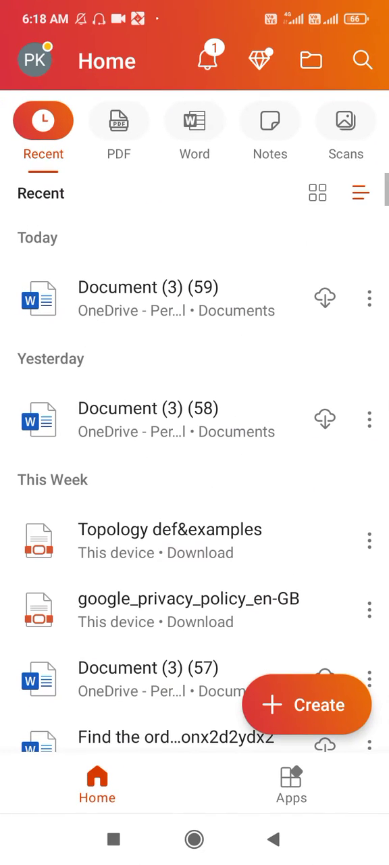
Step: Create a new blank Word document from the Create menu
left_click(306, 705)
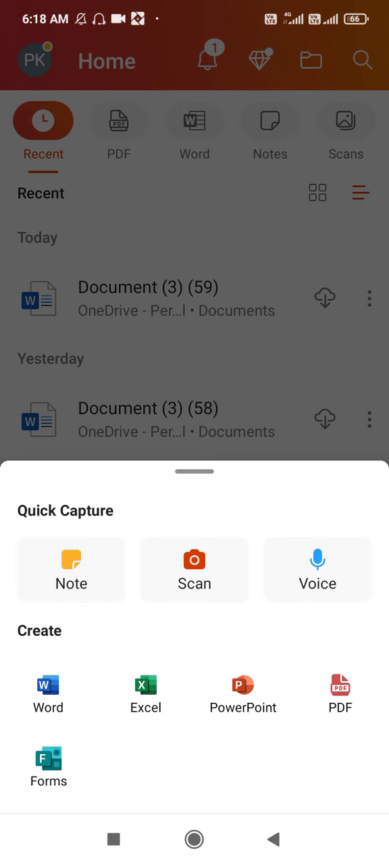
left_click(47, 693)
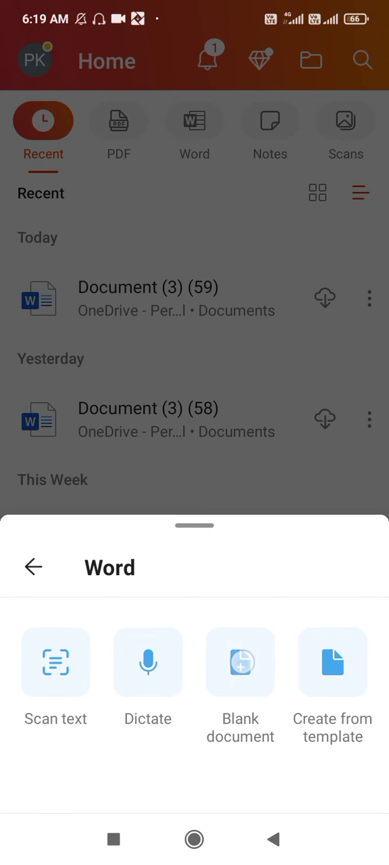
left_click(240, 663)
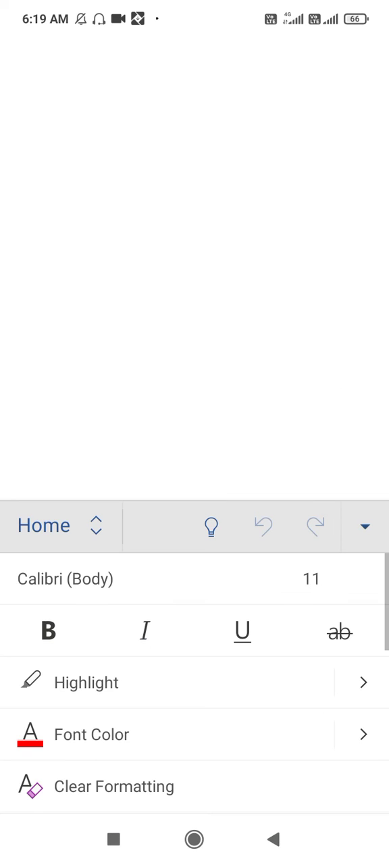
Step: Switch the ribbon from Home to Insert to reach the Equation command
left_click(95, 526)
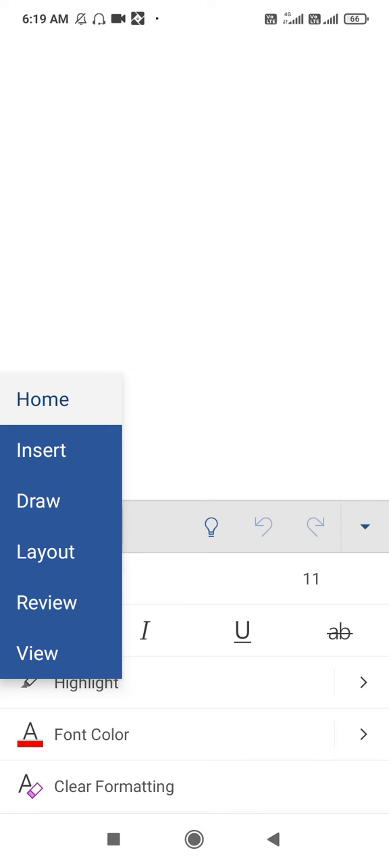
left_click(40, 449)
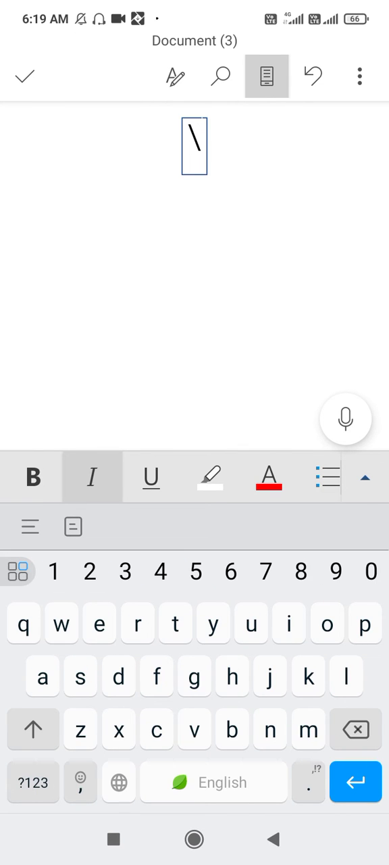
Step: Enter \int with lower limit −\infty rendered as ∞ and begin the upper limit \infty
type("int")
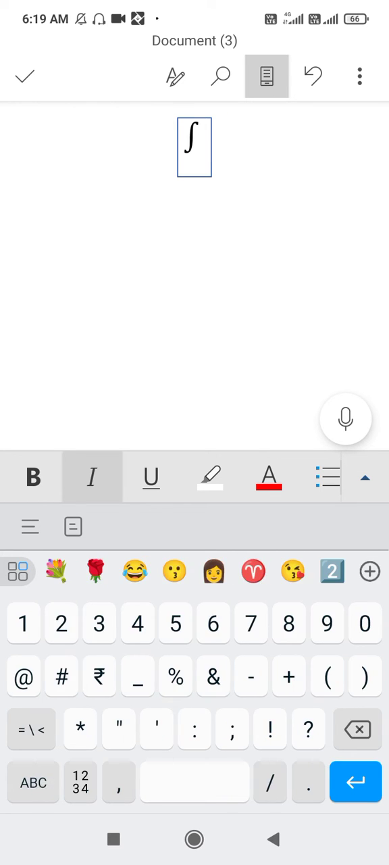
left_click(138, 676)
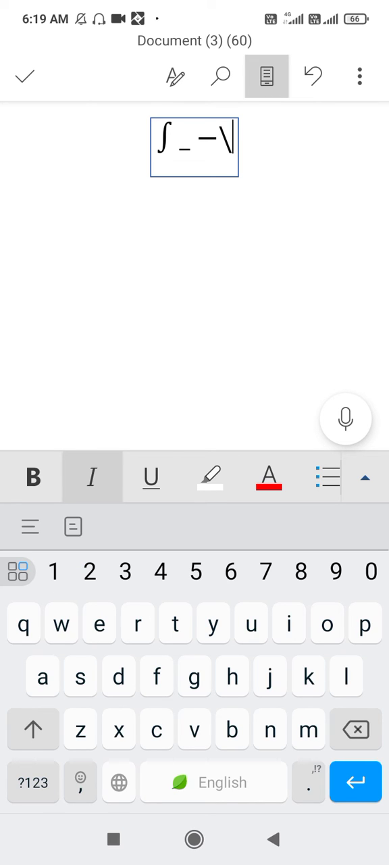
type("inf")
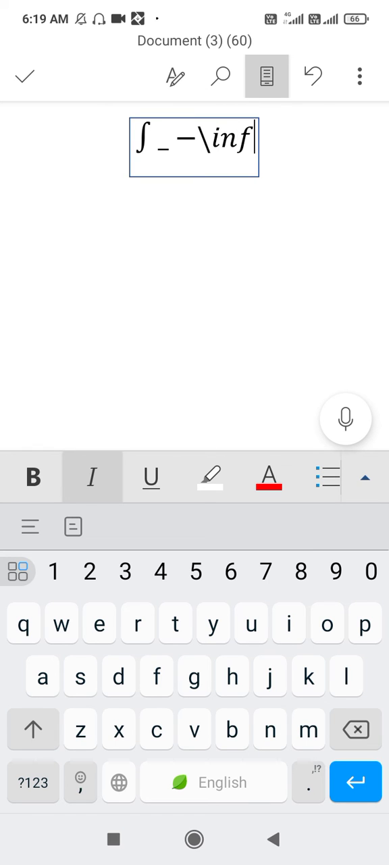
type("ty")
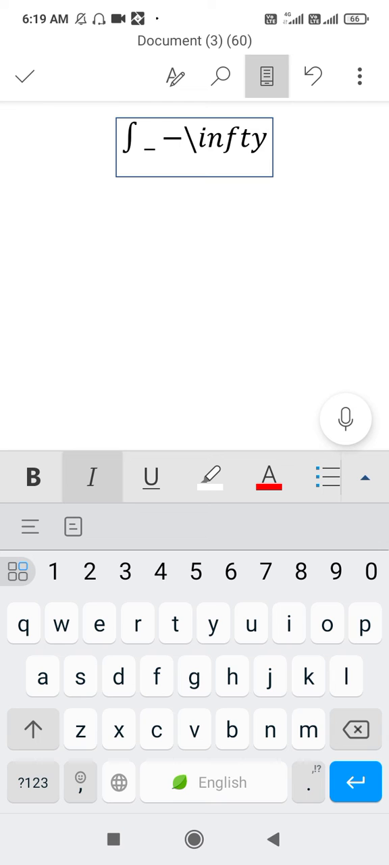
left_click(32, 781)
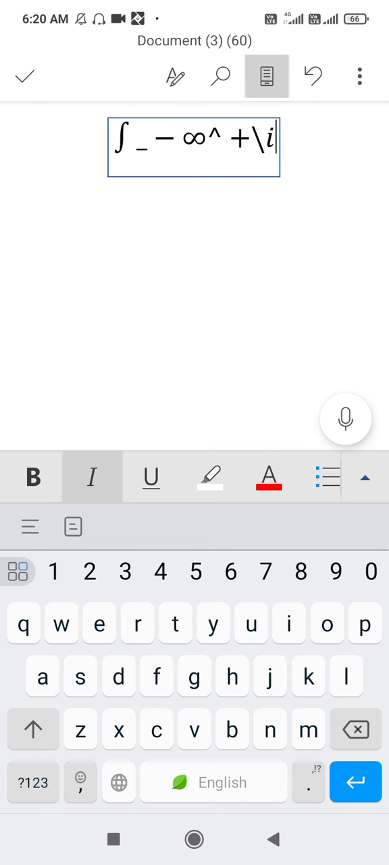
type("nfty")
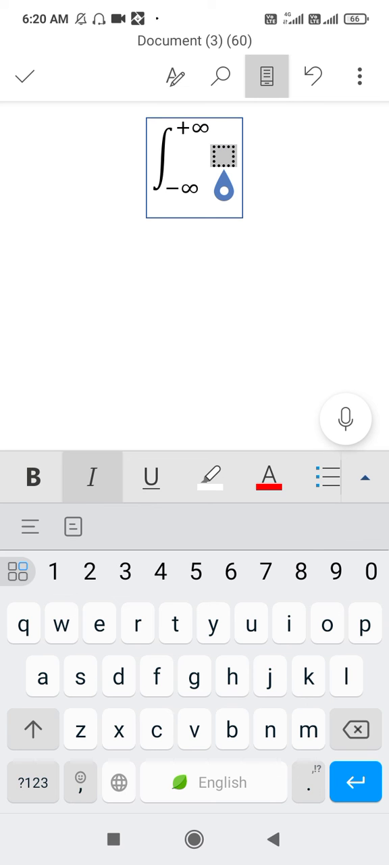
Step: Fill in the integrand x² dx, completing ∫ from −∞ to +∞ of x² dx
type("x^2")
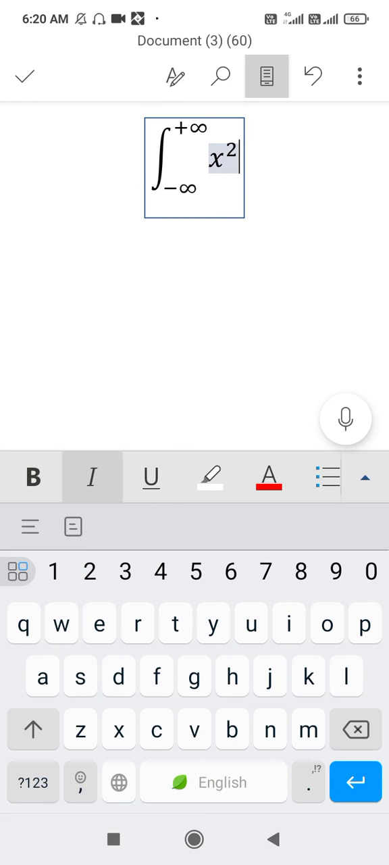
type("dx")
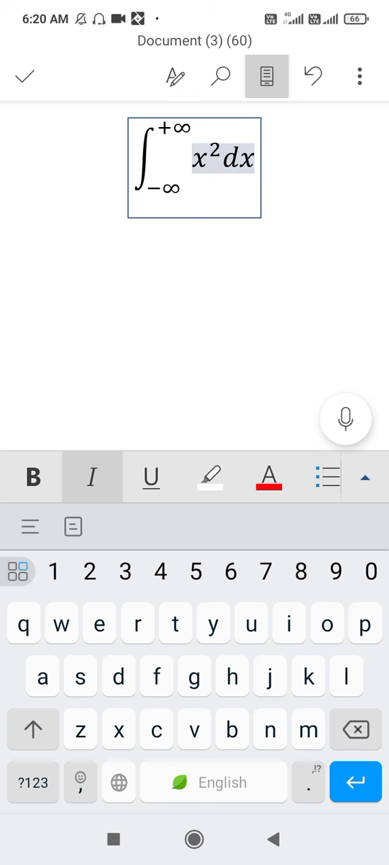
left_click(254, 160)
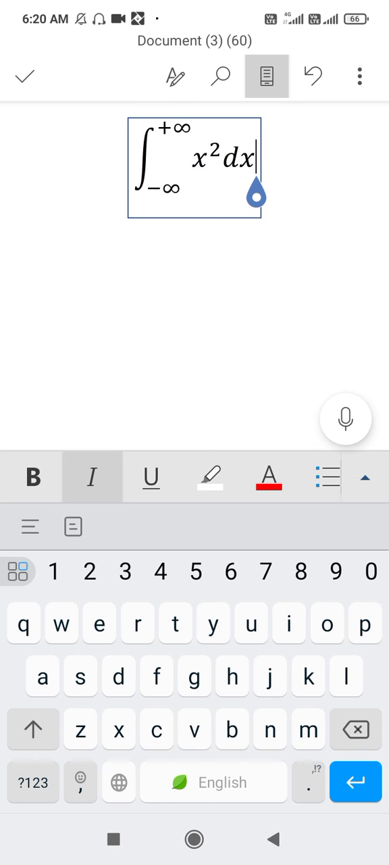